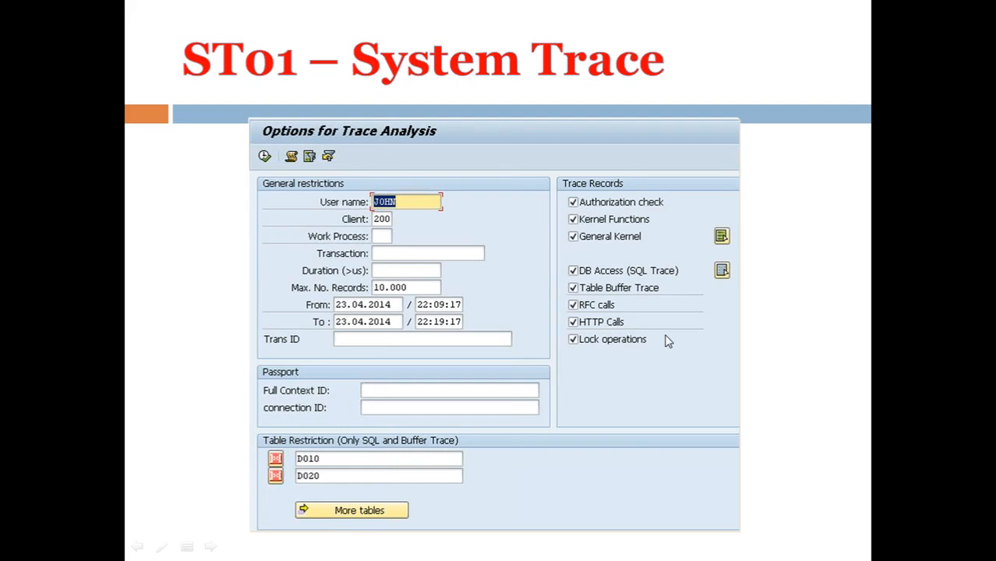
# Switch from the PowerPoint slide back to the SAP Easy Access window.
pyautogui.click(14, 545)
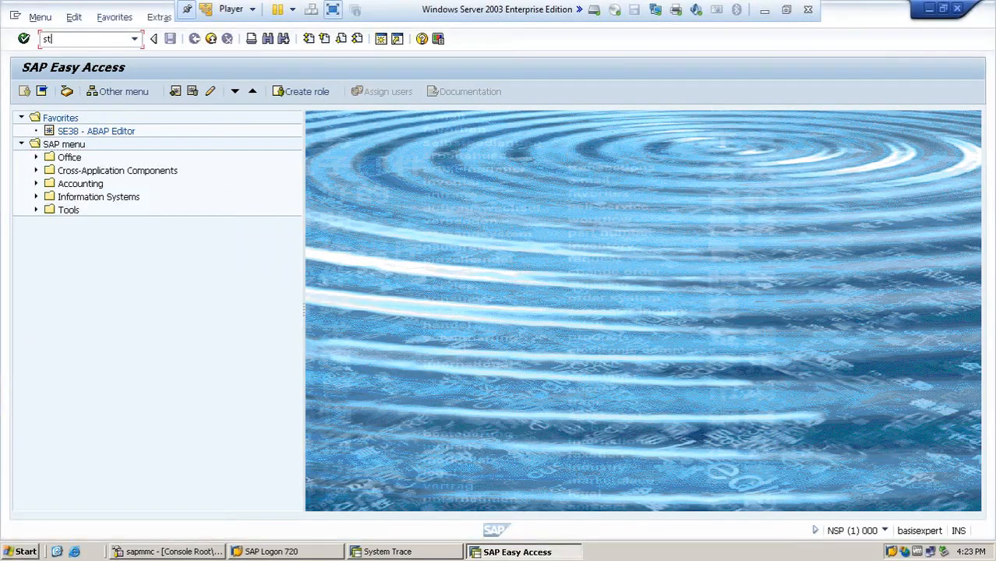
# Run transaction ST01 to reach the System Trace screen showing the trace switched on.
pyautogui.press('Enter')
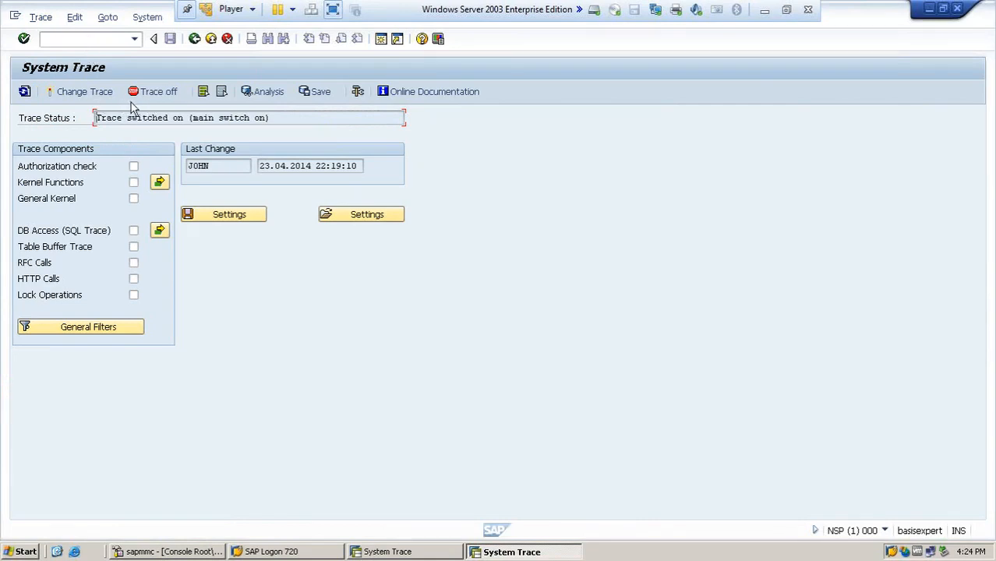
pyautogui.click(84, 90)
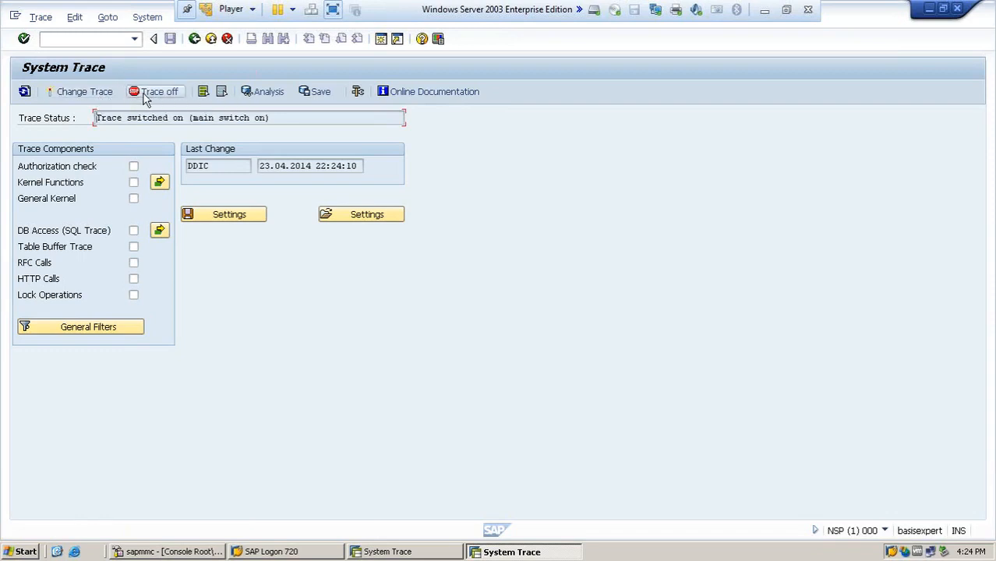
# Turn the running system trace off via the Trace off toolbar button.
pyautogui.click(159, 90)
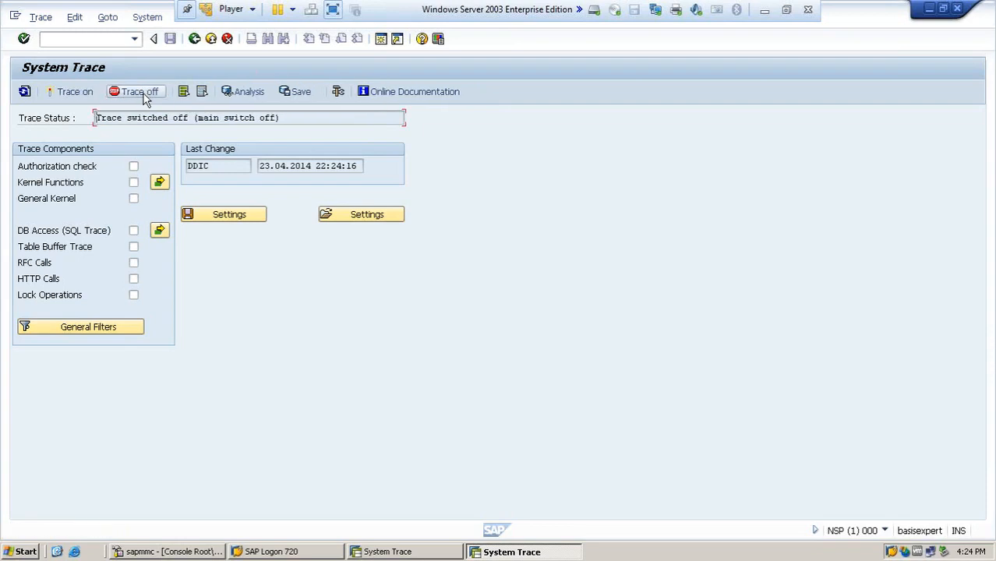
pyautogui.moveTo(75, 90)
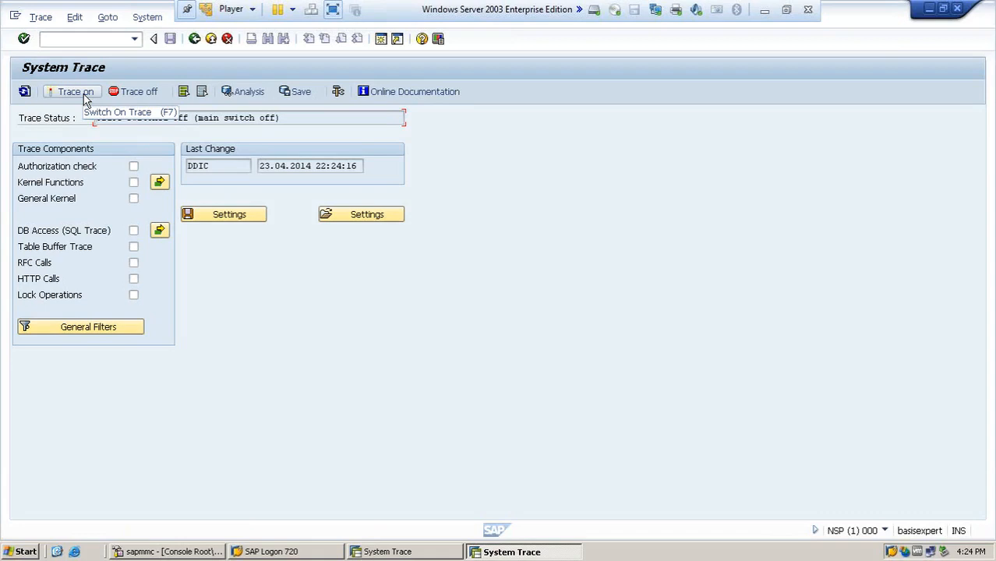
pyautogui.moveTo(90, 127)
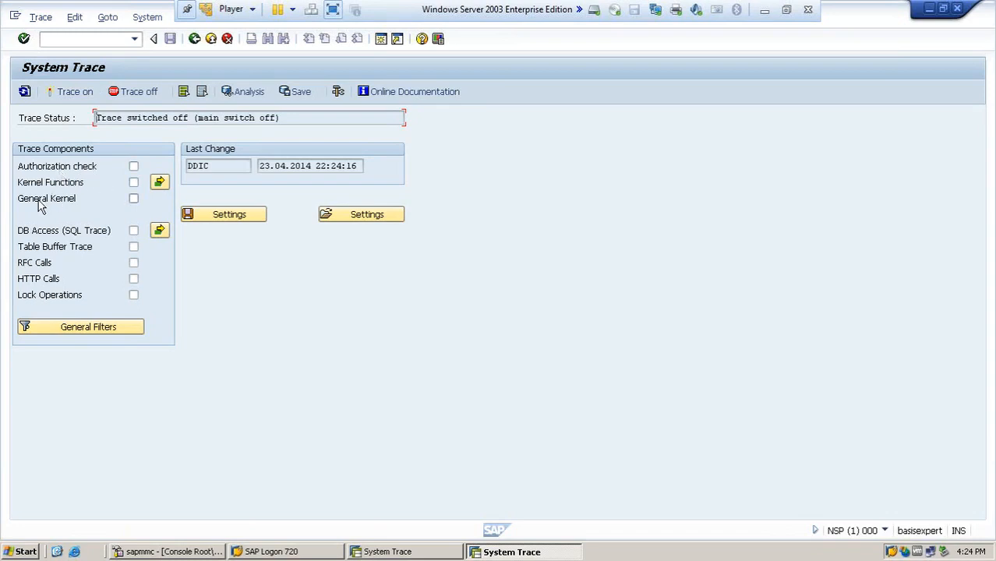
pyautogui.moveTo(34, 262)
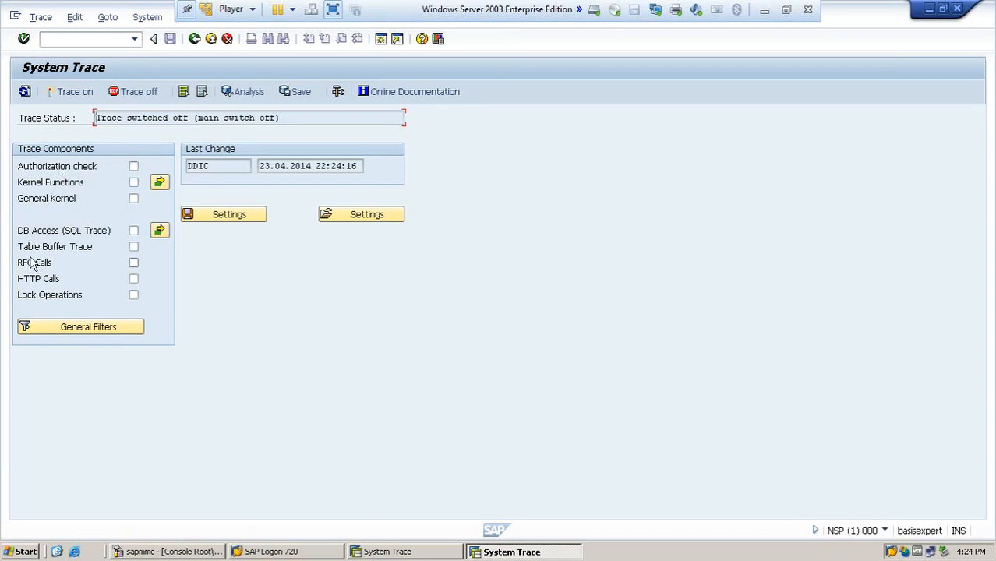
pyautogui.moveTo(53, 284)
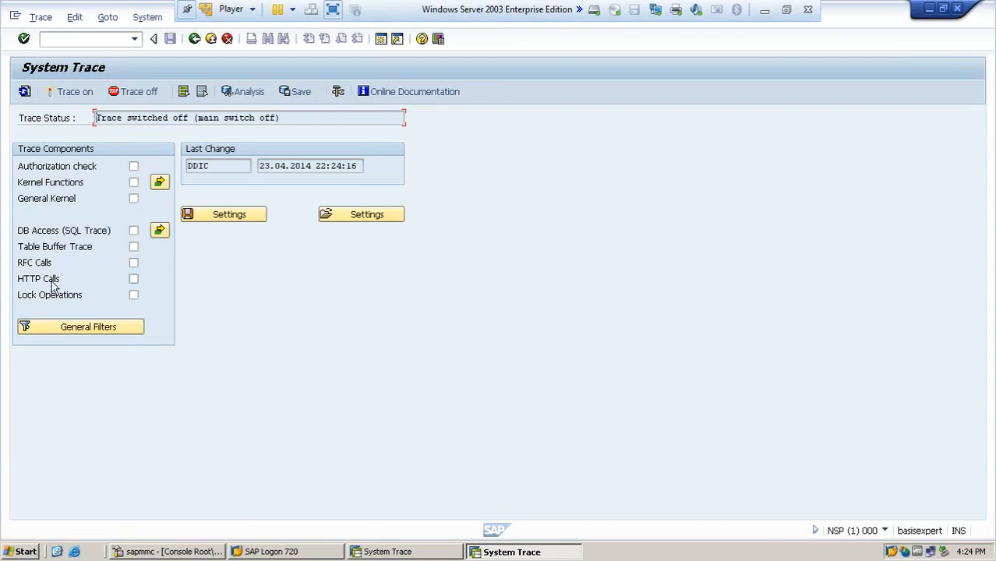
pyautogui.moveTo(106, 293)
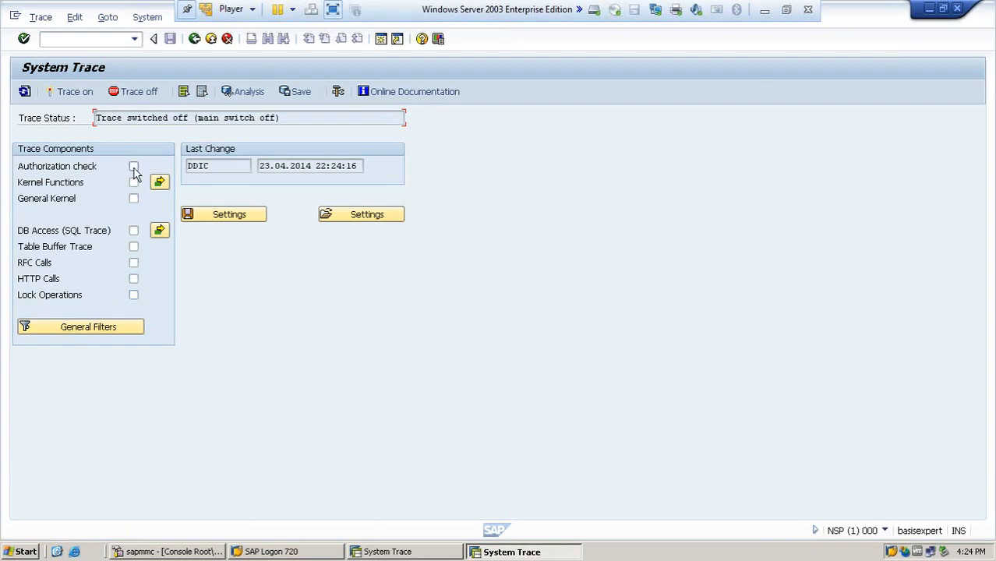
pyautogui.click(133, 165)
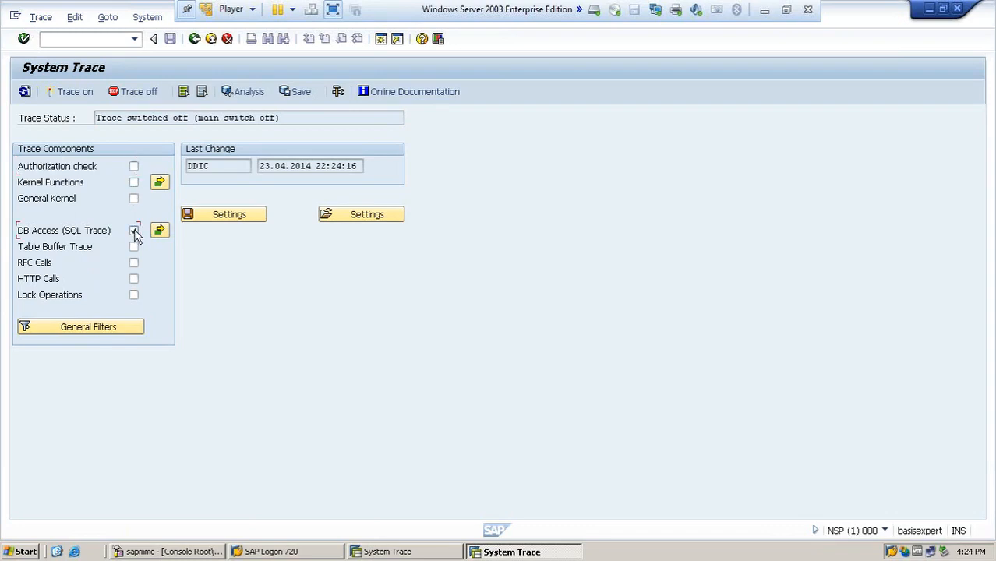
# Enable only DB Access (SQL Trace) and switch the system trace back on.
pyautogui.click(133, 231)
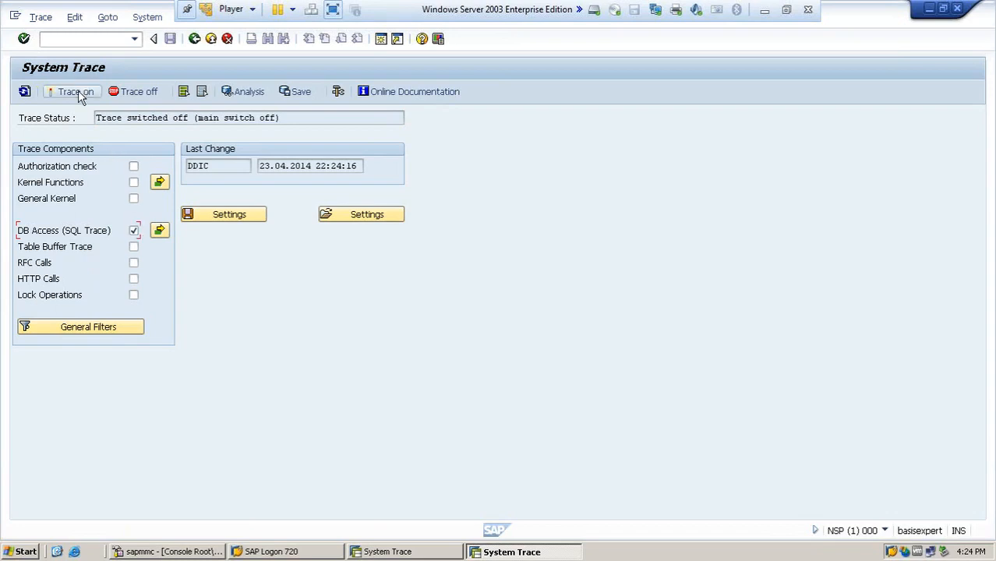
pyautogui.click(75, 91)
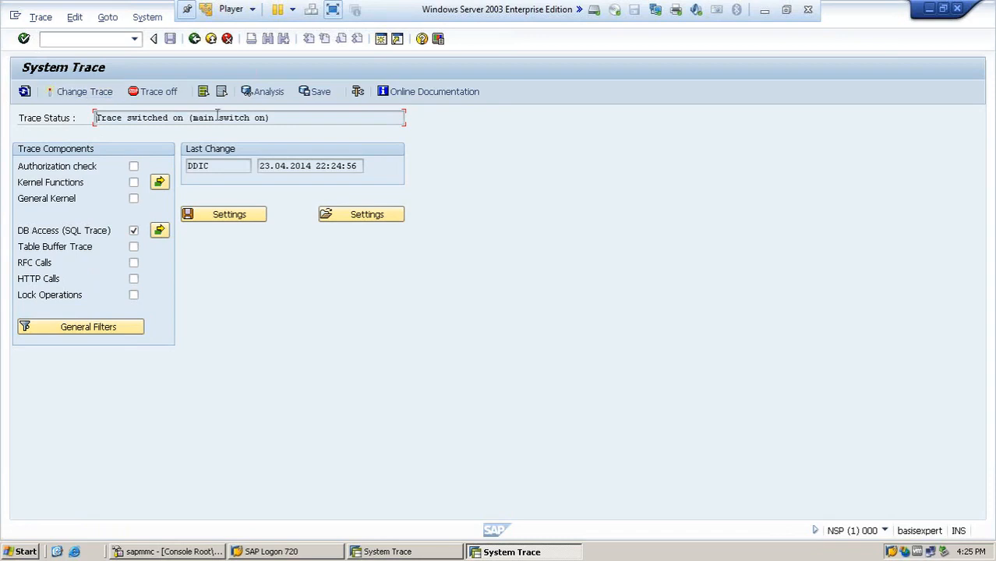
pyautogui.moveTo(268, 90)
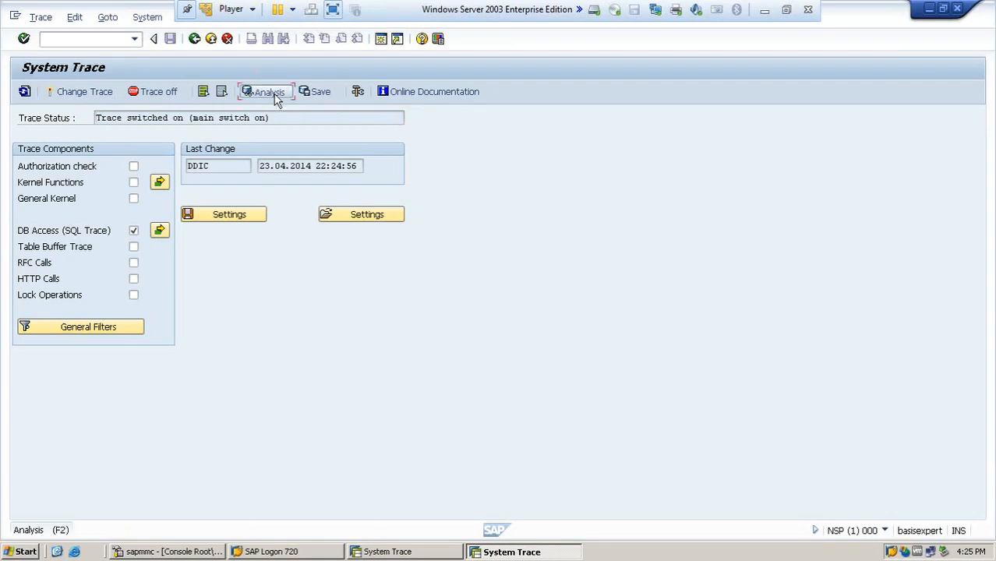
# Start Analysis (F2) to show the trace analysis options with all record types checked.
pyautogui.click(268, 90)
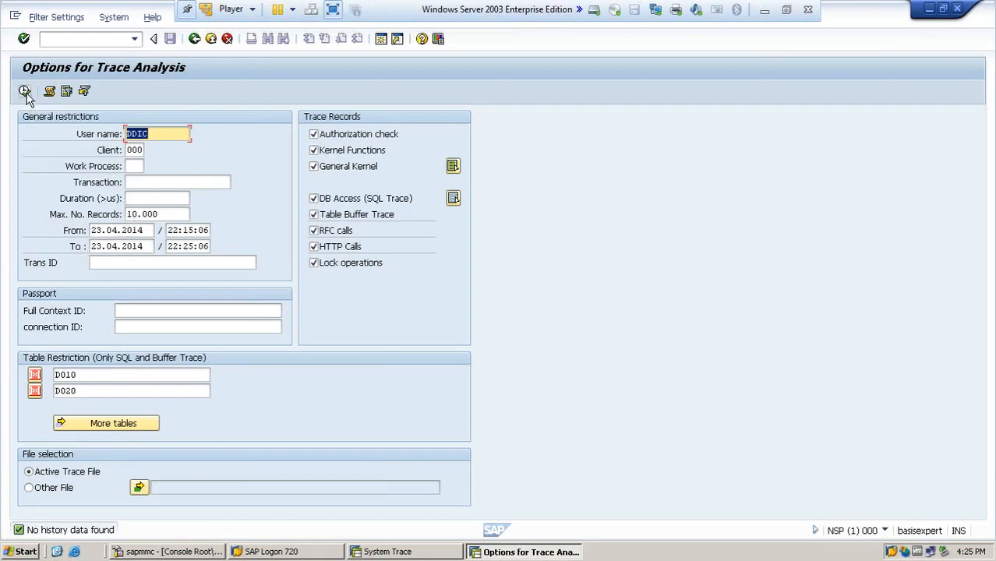
pyautogui.click(25, 91)
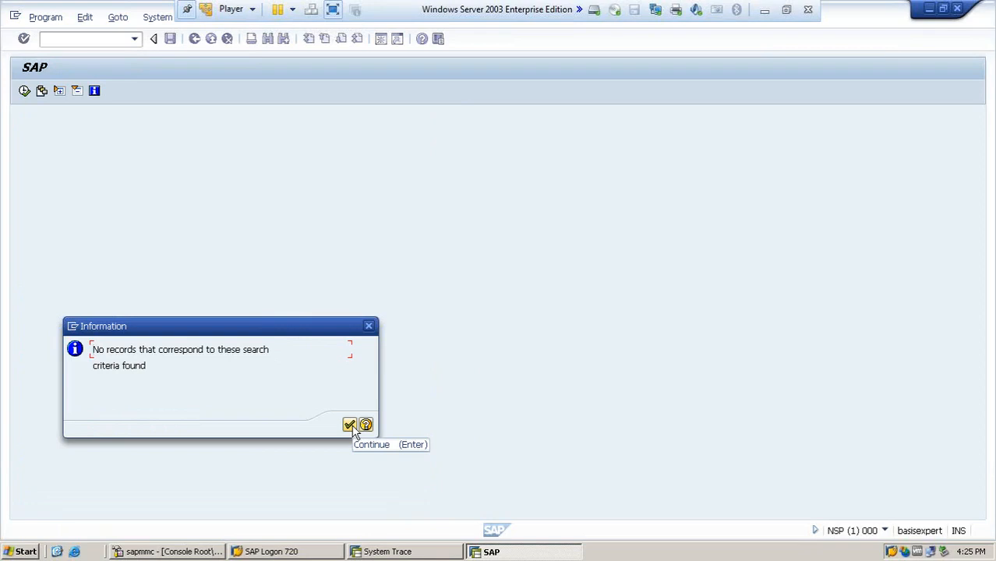
pyautogui.click(349, 424)
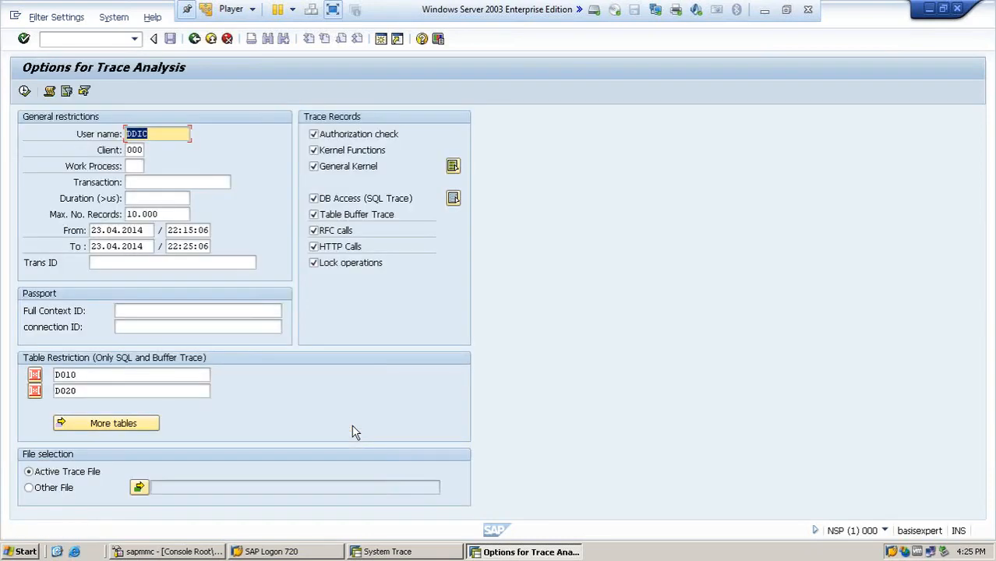